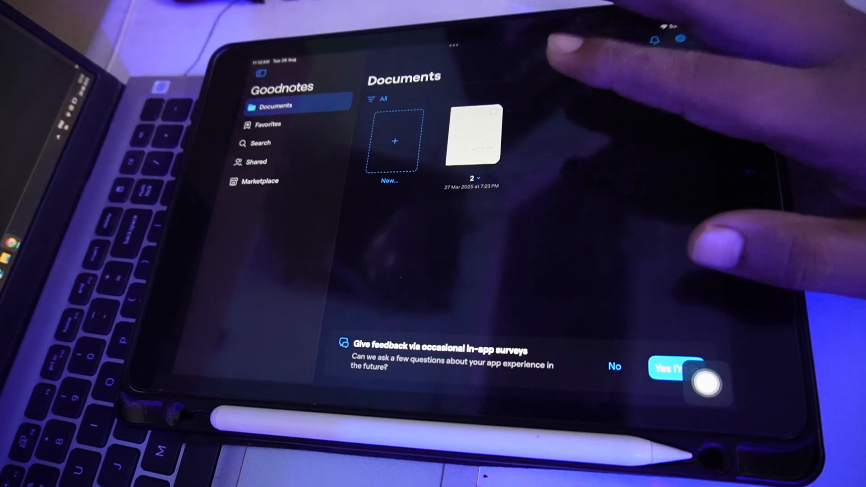
{"action": "mouse_move", "coordinate": [607, 193]}
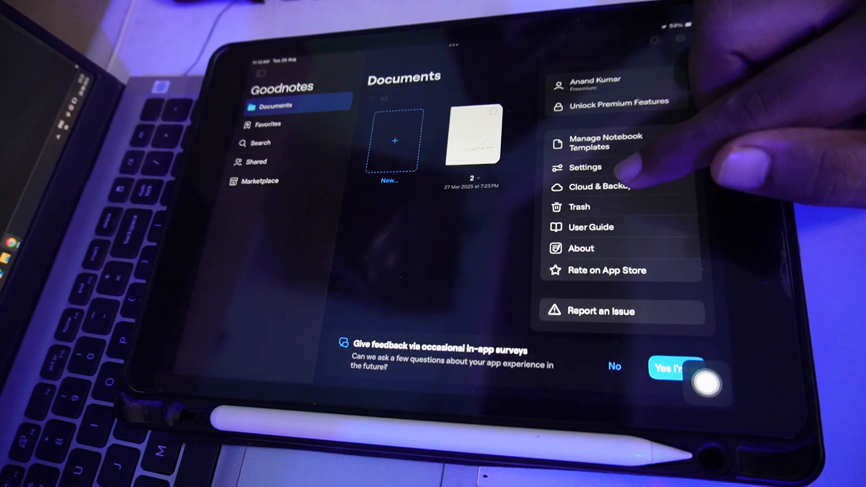
- Review Cloud & Backup settings showing iCloud sync enabled and automatic backup disabled, then return to Documents
{"action": "left_click", "coordinate": [598, 187]}
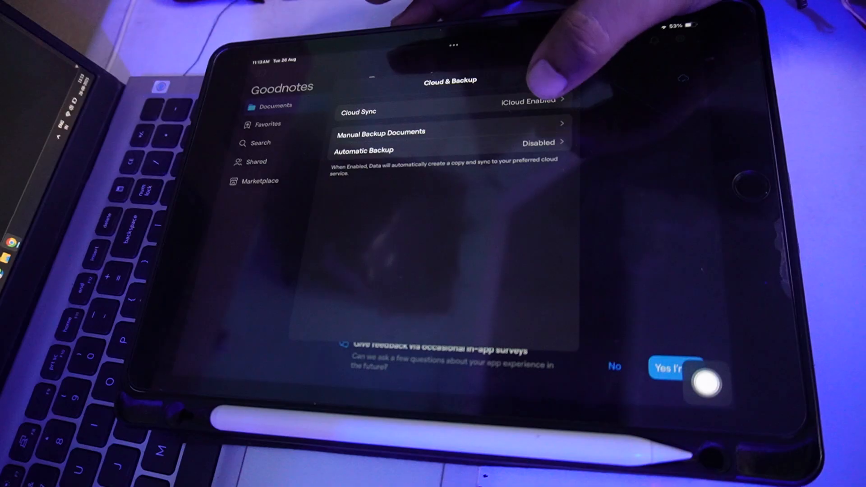
{"action": "left_click", "coordinate": [275, 105]}
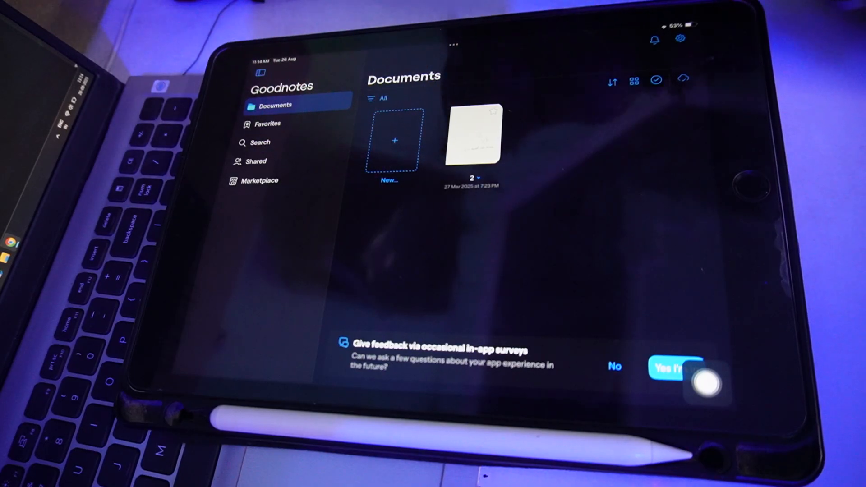
- Leave Goodnotes for the Home Screen and dismiss the app search to reach the App Library
{"action": "left_click", "coordinate": [680, 38]}
{"action": "type", "text": "Goo"}
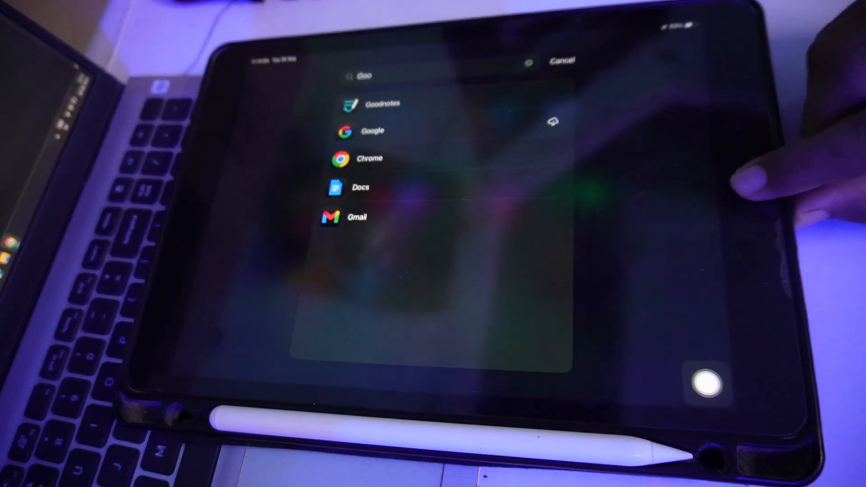
{"action": "left_click", "coordinate": [563, 61]}
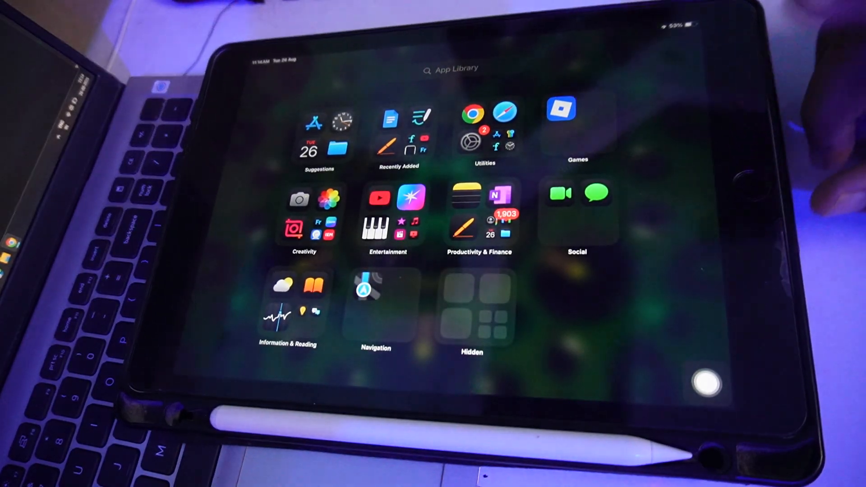